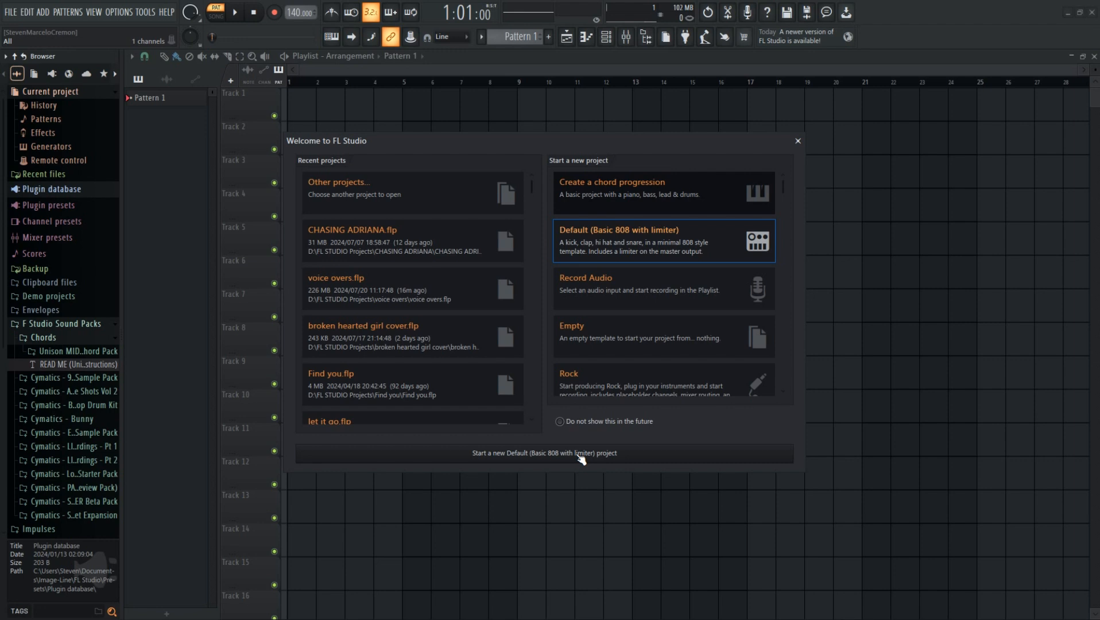
# - Scroll down the Recent projects list in the Welcome dialog
pyautogui.scroll(-3)
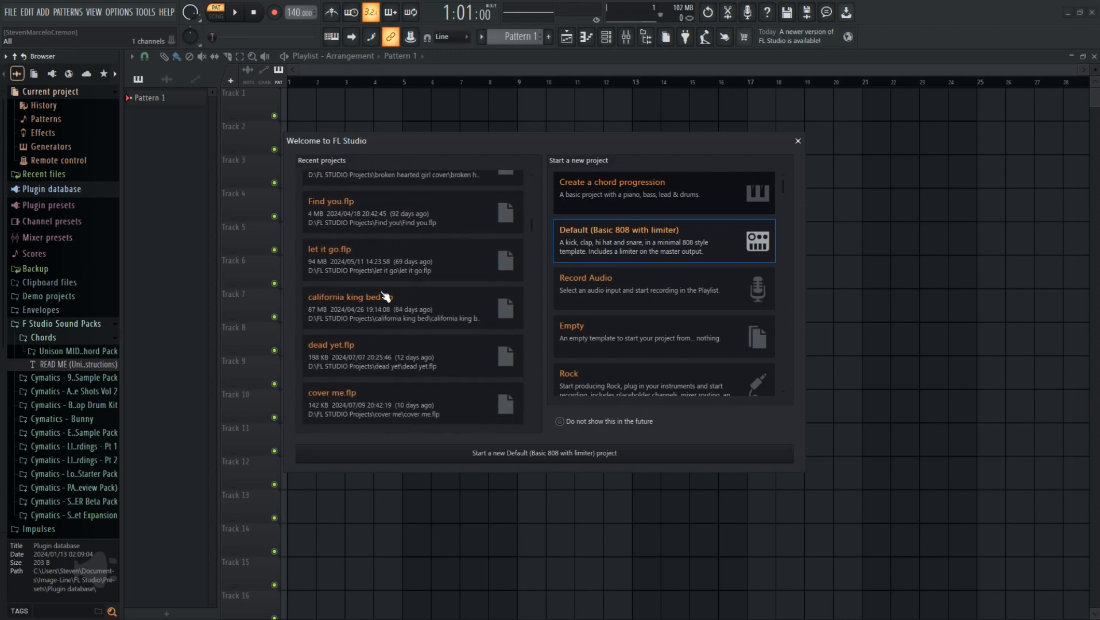
pyautogui.scroll(-3)
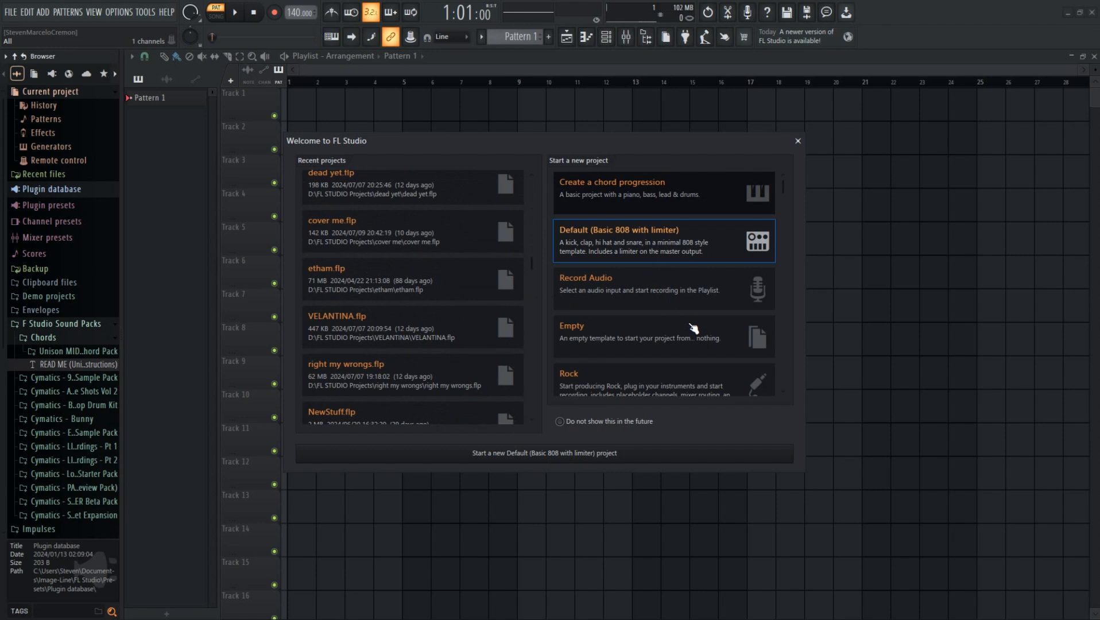
pyautogui.moveTo(687, 204)
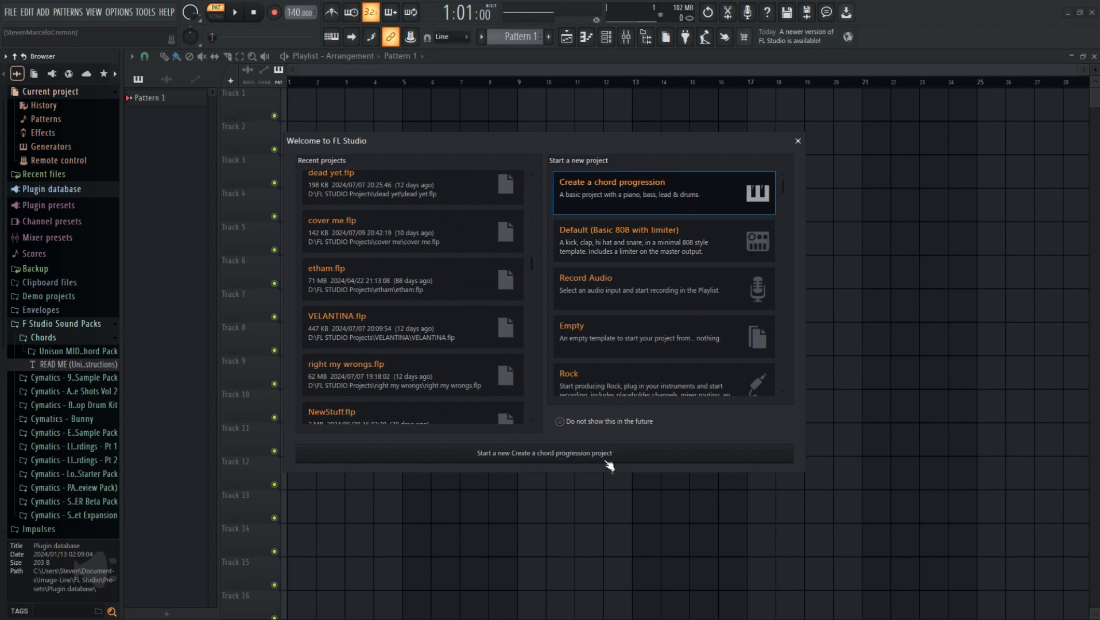
# - Start the chord-progression project, set its scale to D Major (Ionian), and show the Chords channel's Kepler Exo
pyautogui.click(544, 452)
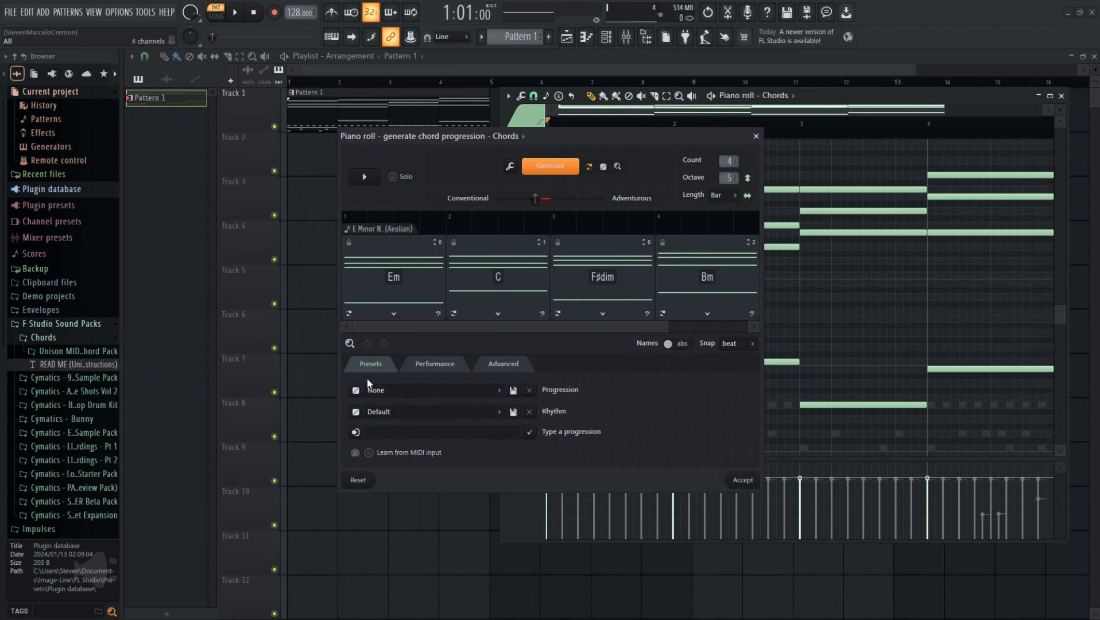
pyautogui.rightClick(370, 229)
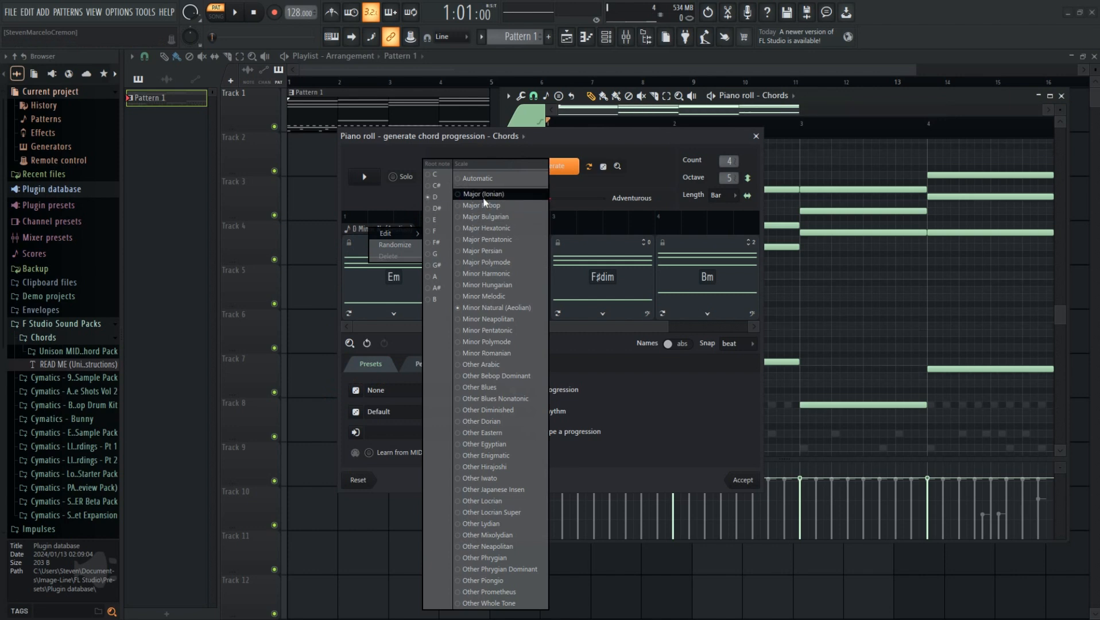
pyautogui.moveTo(484, 296)
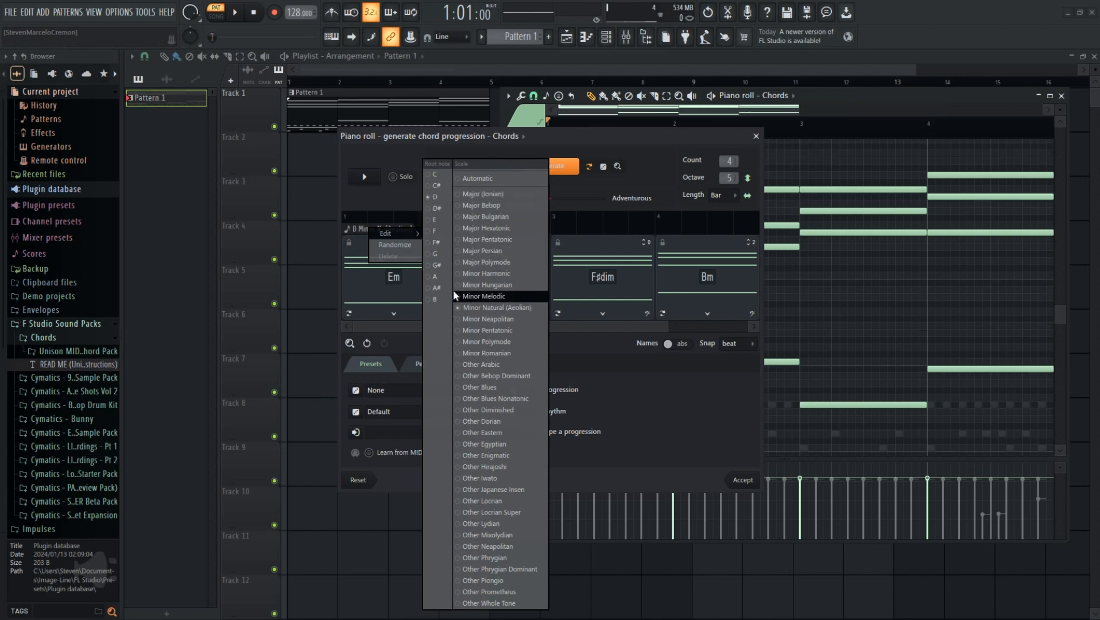
pyautogui.click(486, 194)
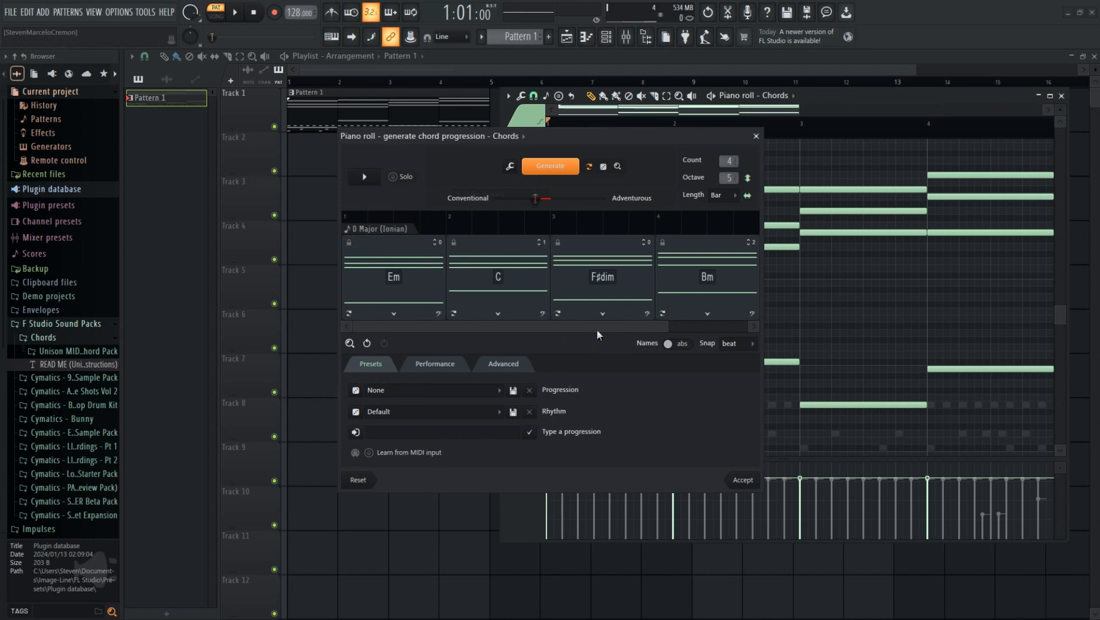
pyautogui.click(363, 176)
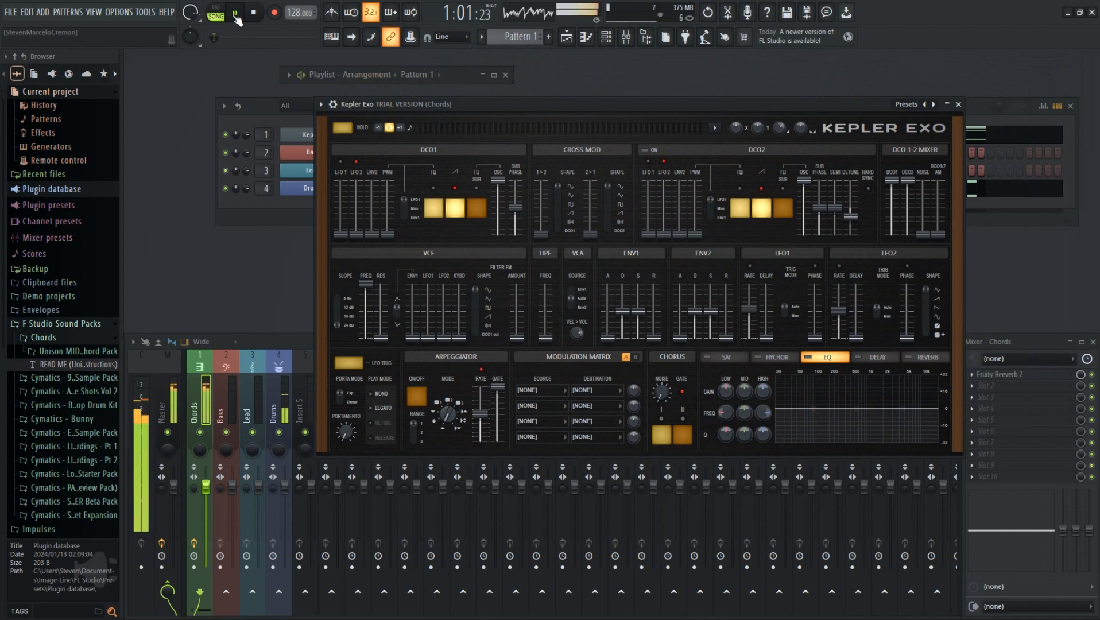
# - Play the progression and load the Chordarp preset from Presets > Arps into Kepler Exo
pyautogui.click(233, 13)
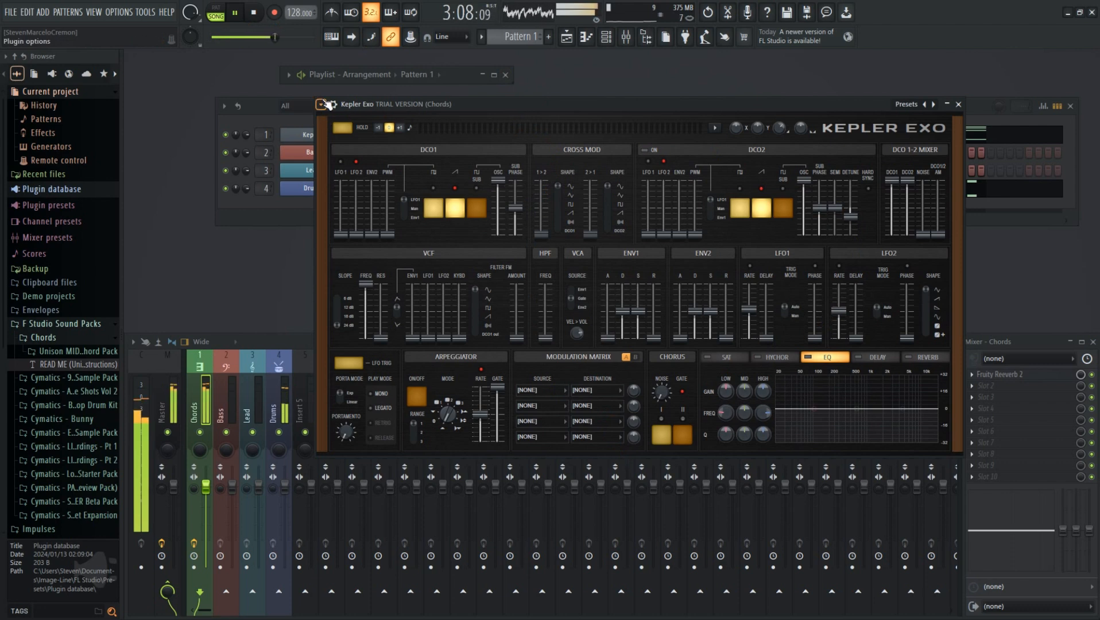
pyautogui.click(320, 104)
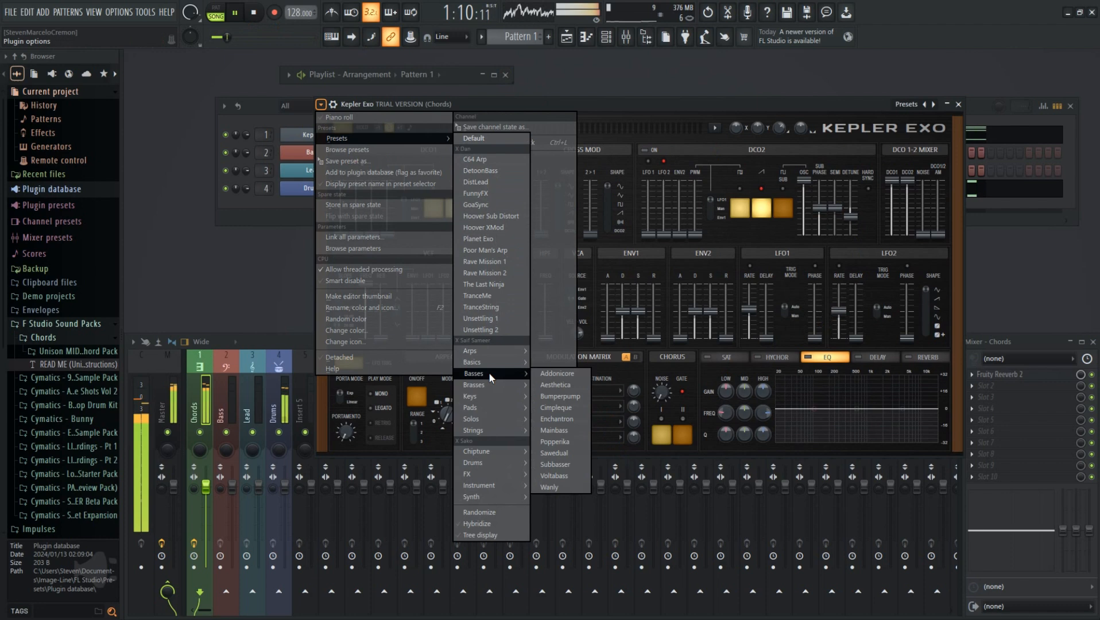
pyautogui.moveTo(473, 351)
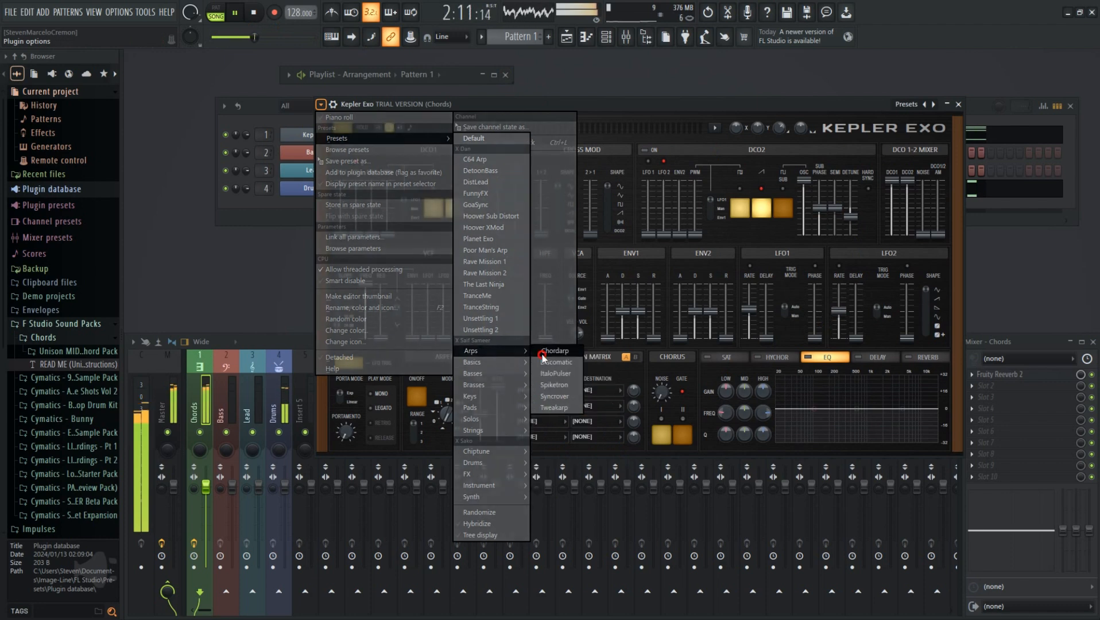
pyautogui.click(555, 350)
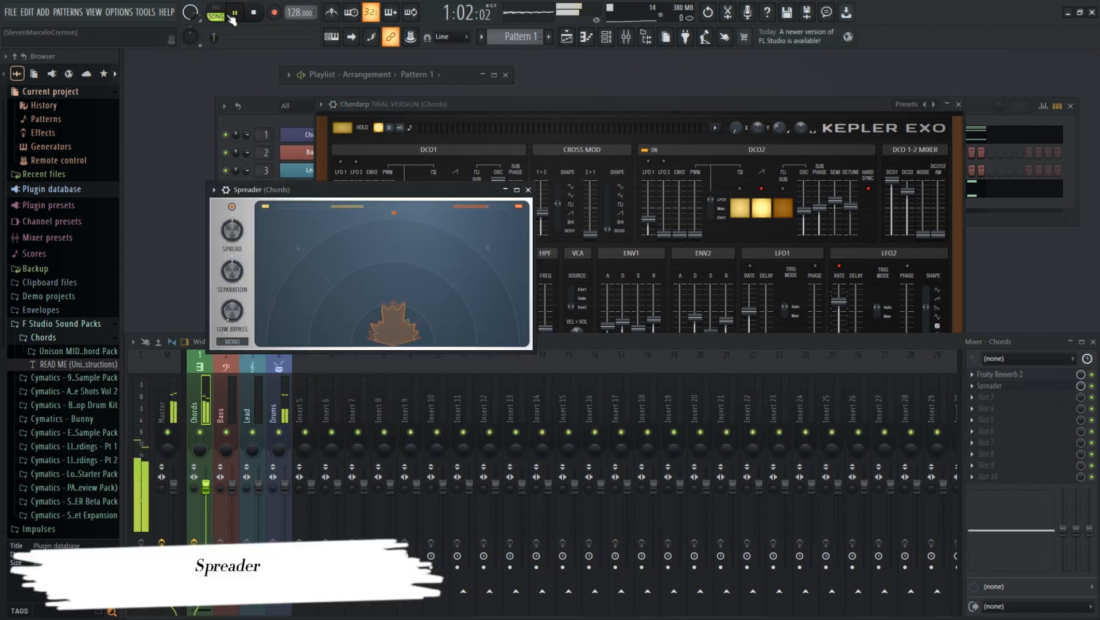
# - Turn up the Spreader's Spread knob to widen the chords' stereo image, then stop playback
pyautogui.moveTo(229, 308); pyautogui.dragTo(229, 313)
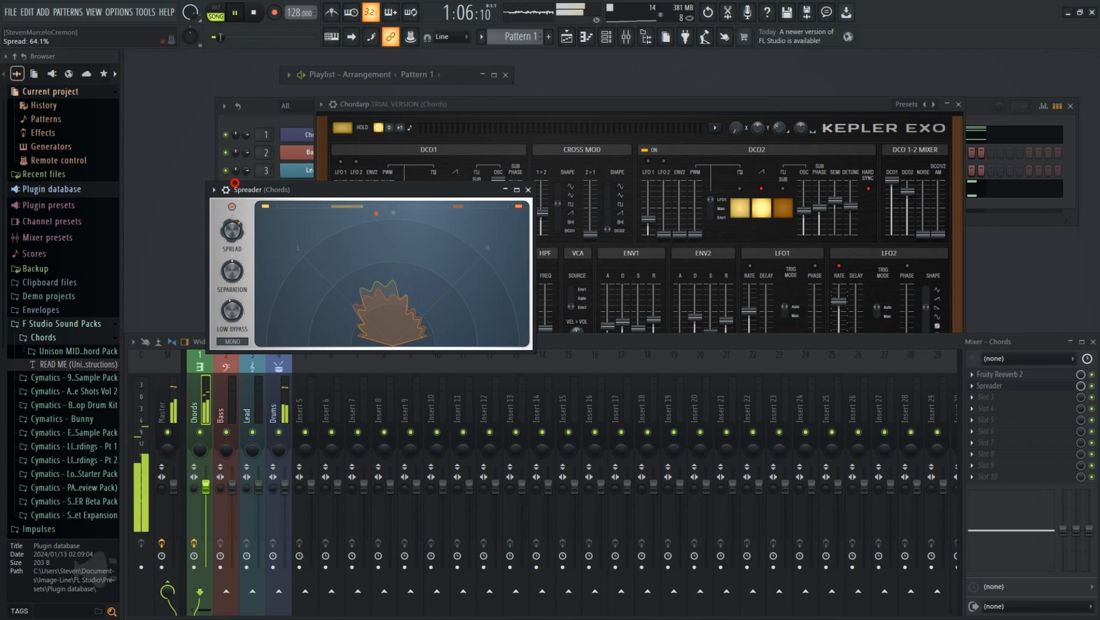
pyautogui.moveTo(231, 271); pyautogui.dragTo(236, 263)
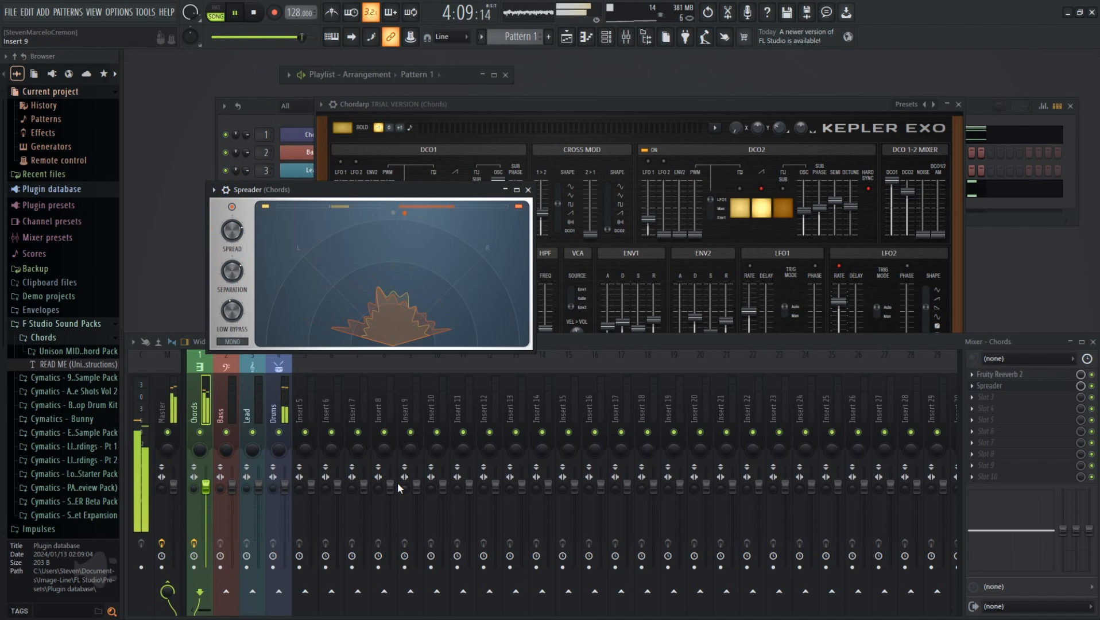
pyautogui.moveTo(232, 309); pyautogui.dragTo(236, 295)
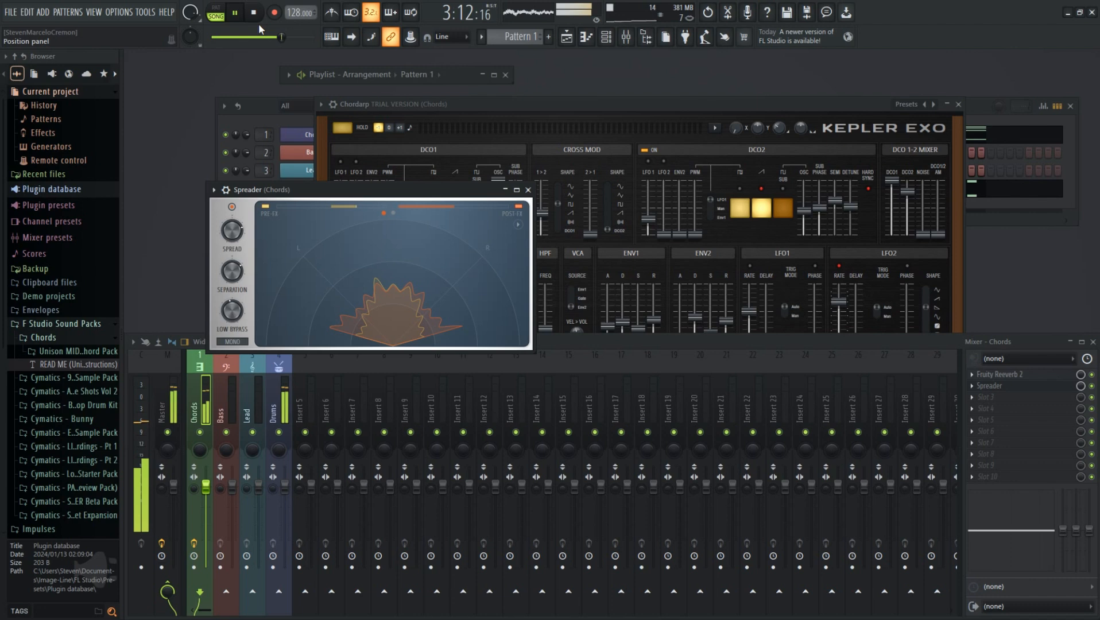
pyautogui.click(236, 13)
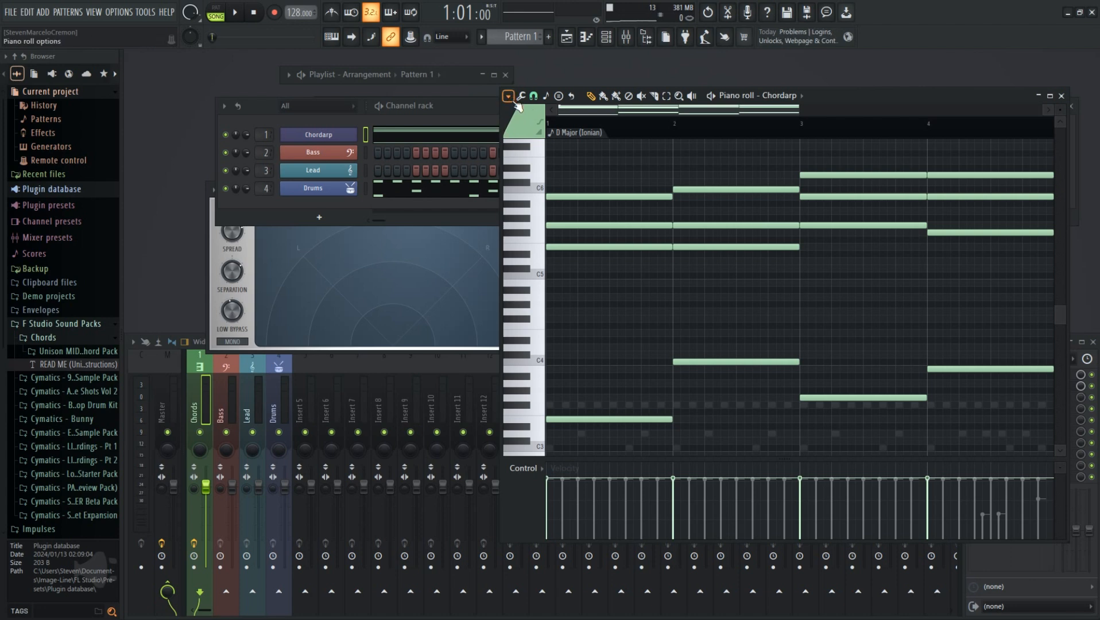
# - Bring up the Low Lifter effect on the Chords mixer track
pyautogui.click(507, 97)
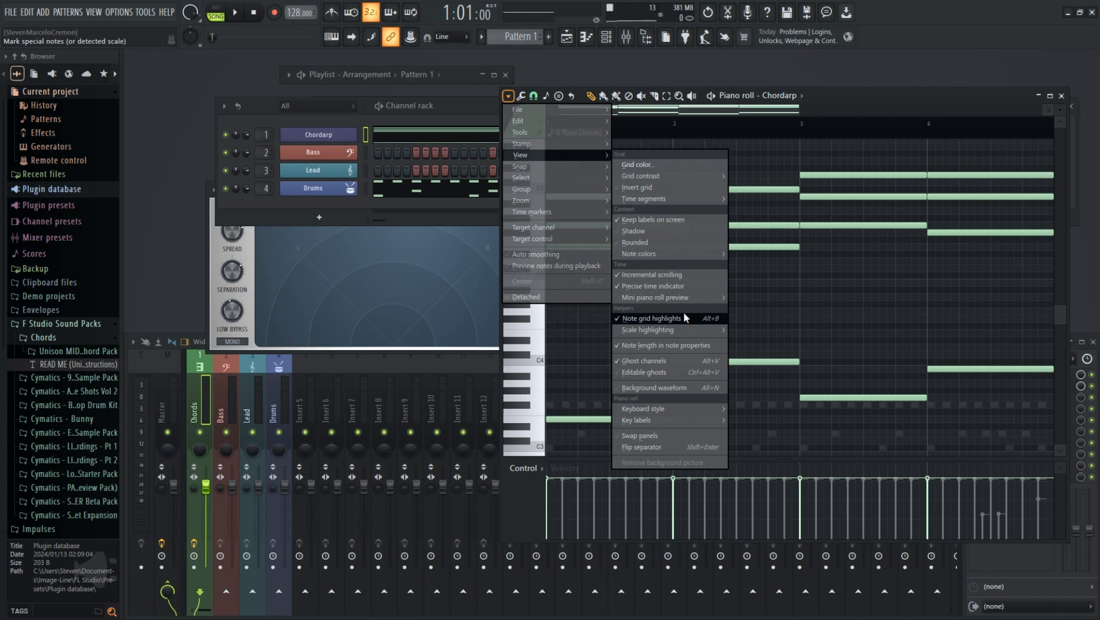
pyautogui.moveTo(716, 254)
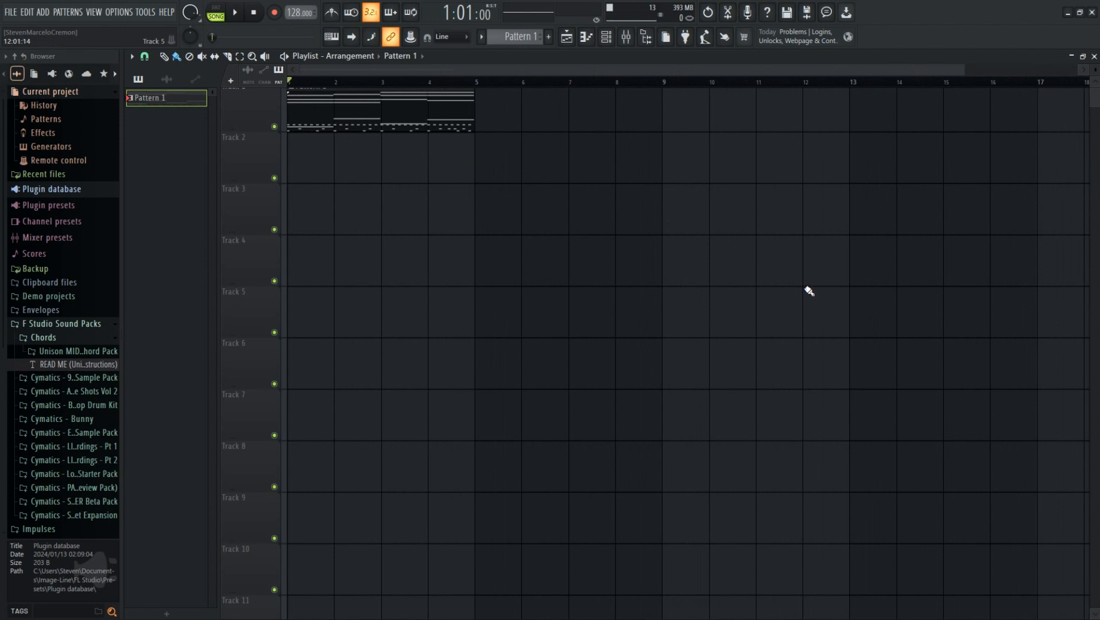
pyautogui.click(226, 57)
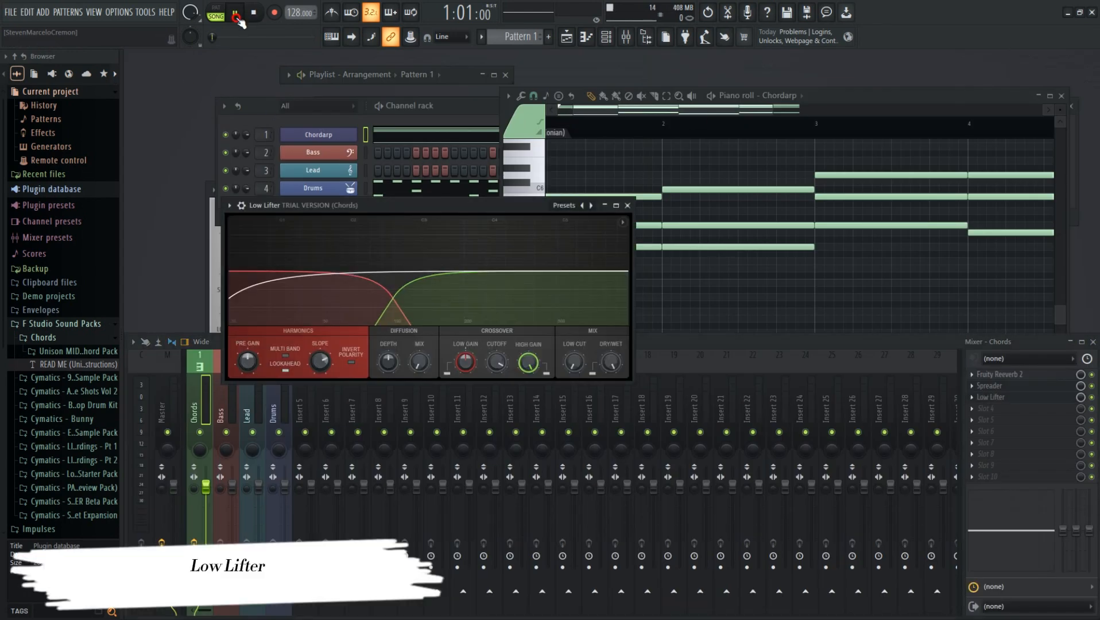
pyautogui.click(234, 12)
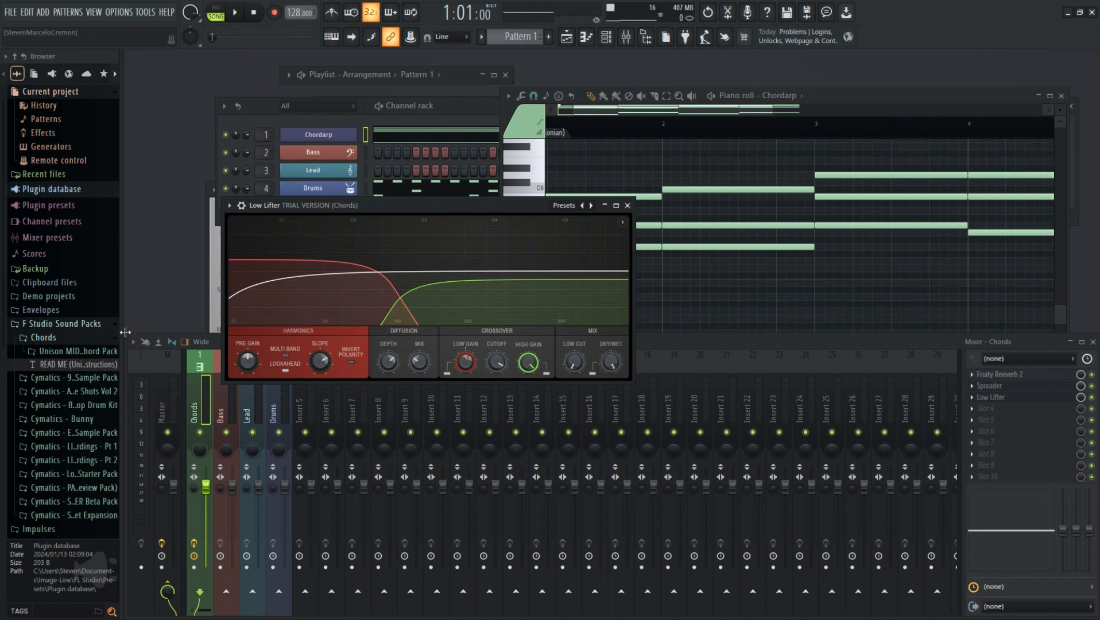
# - Put Edison on a Master insert slot and load the acoustic Right My Wrongs recording into it
pyautogui.click(161, 74)
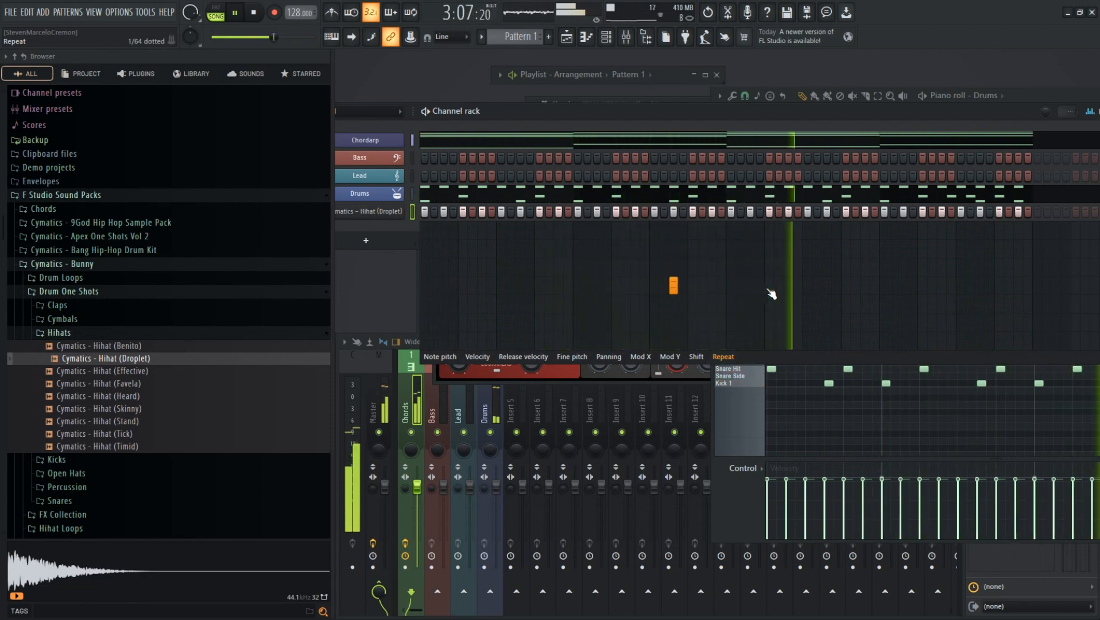
pyautogui.click(765, 286)
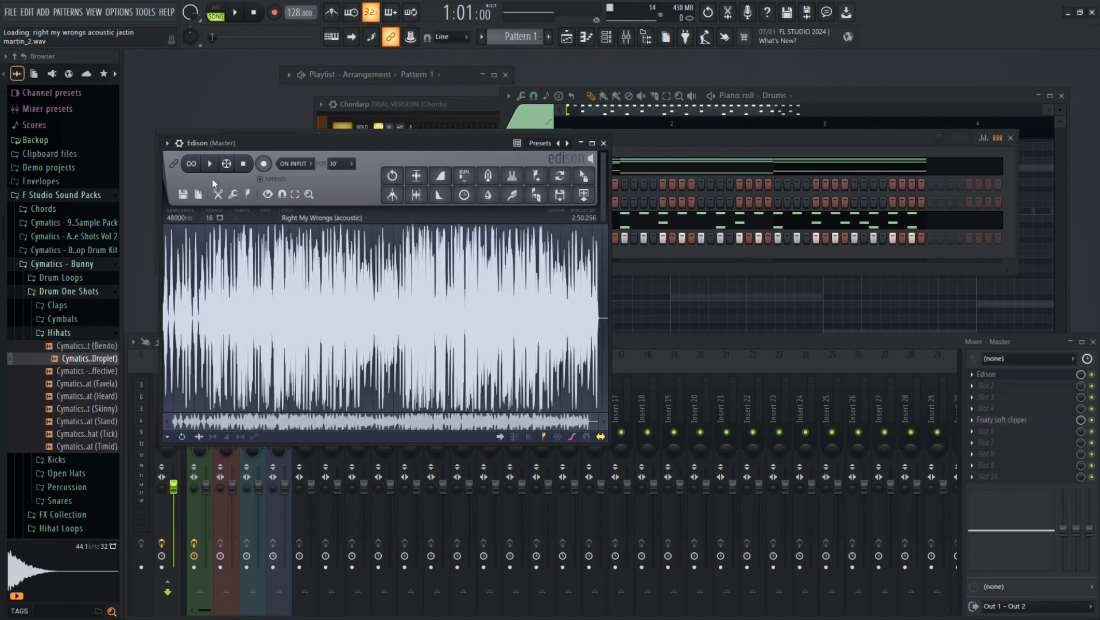
# - Play the recording, preview Time stretch/pitch shift, and dismiss it without applying
pyautogui.click(209, 163)
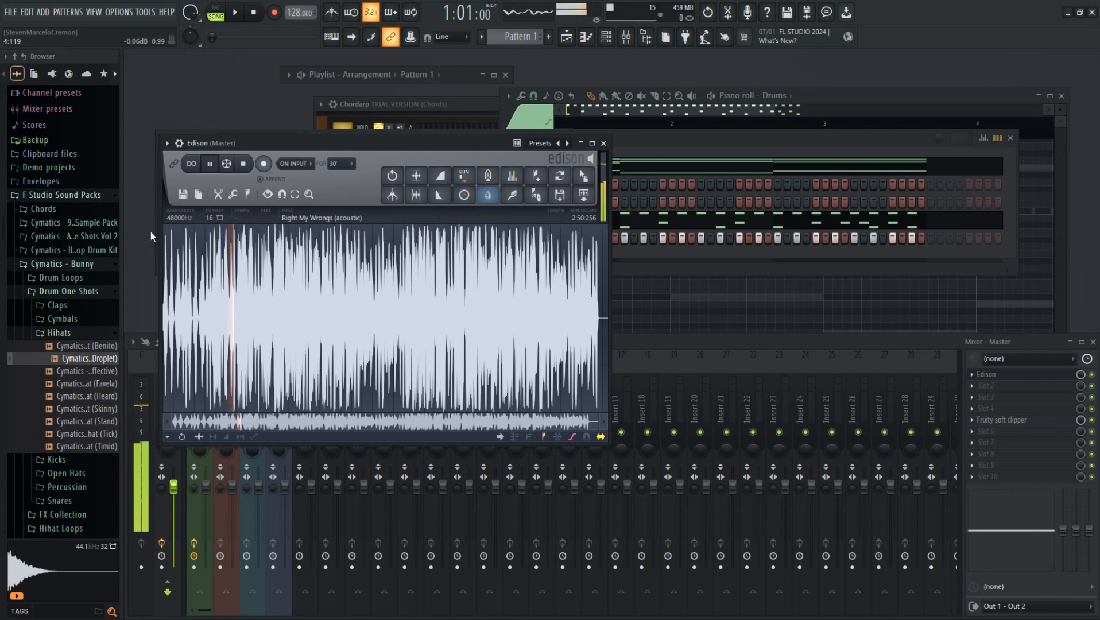
pyautogui.click(210, 166)
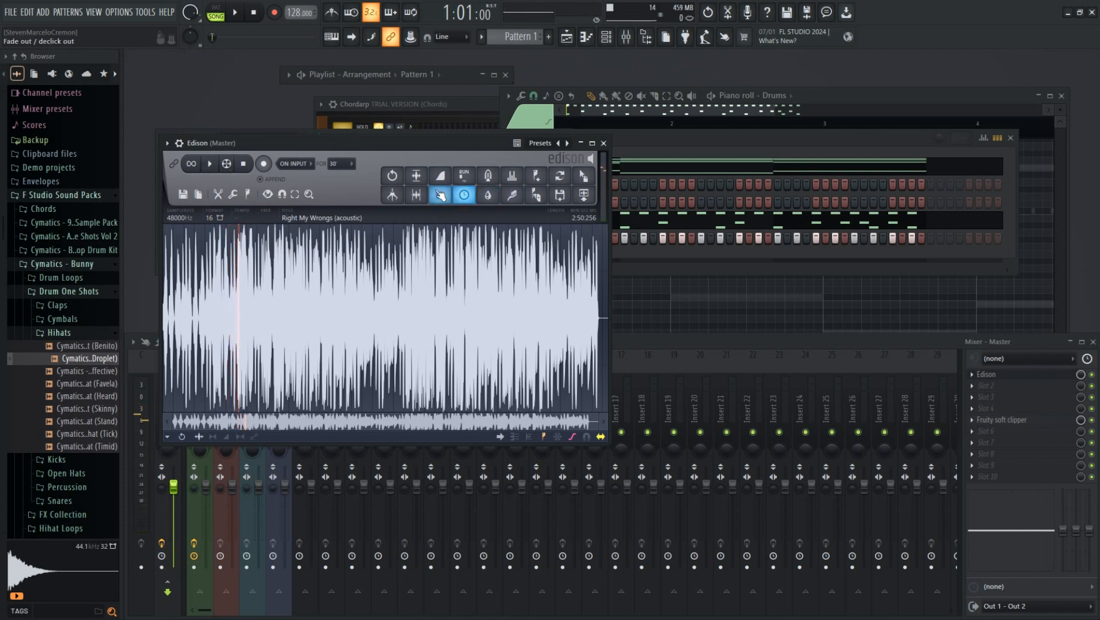
pyautogui.click(441, 195)
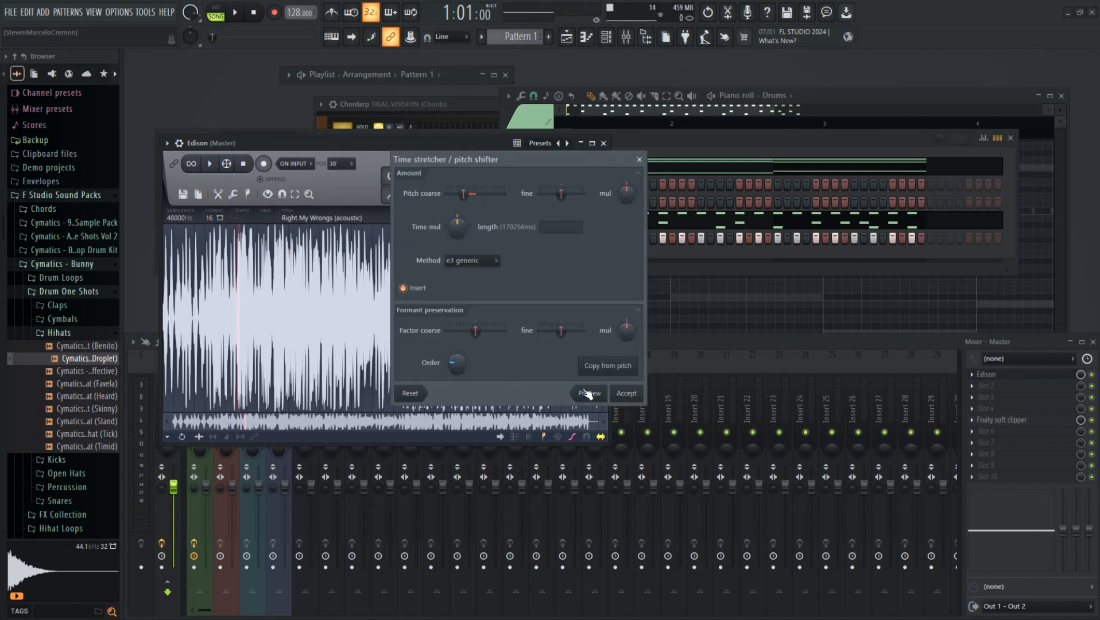
pyautogui.click(588, 393)
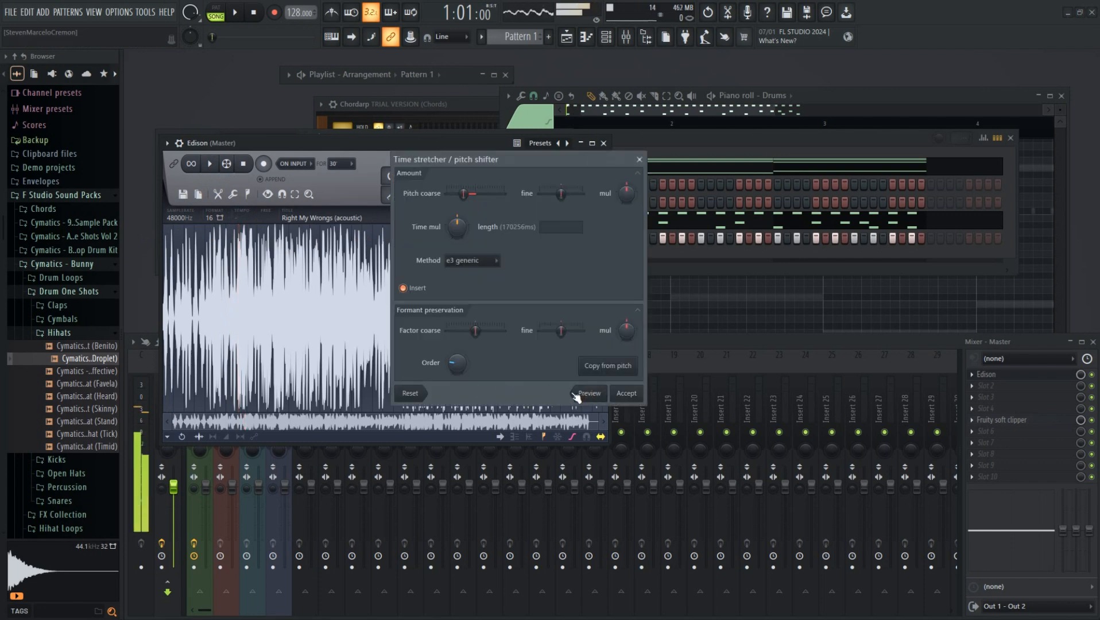
pyautogui.click(623, 393)
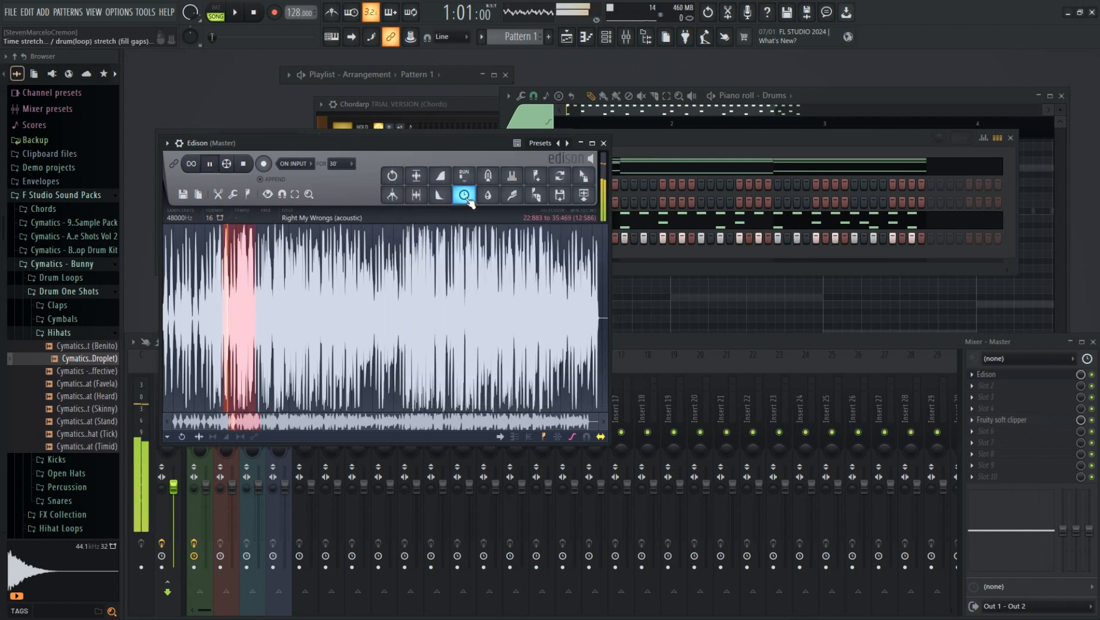
# - Select an early stretch of the song and show Edison's Tools menu
pyautogui.click(464, 195)
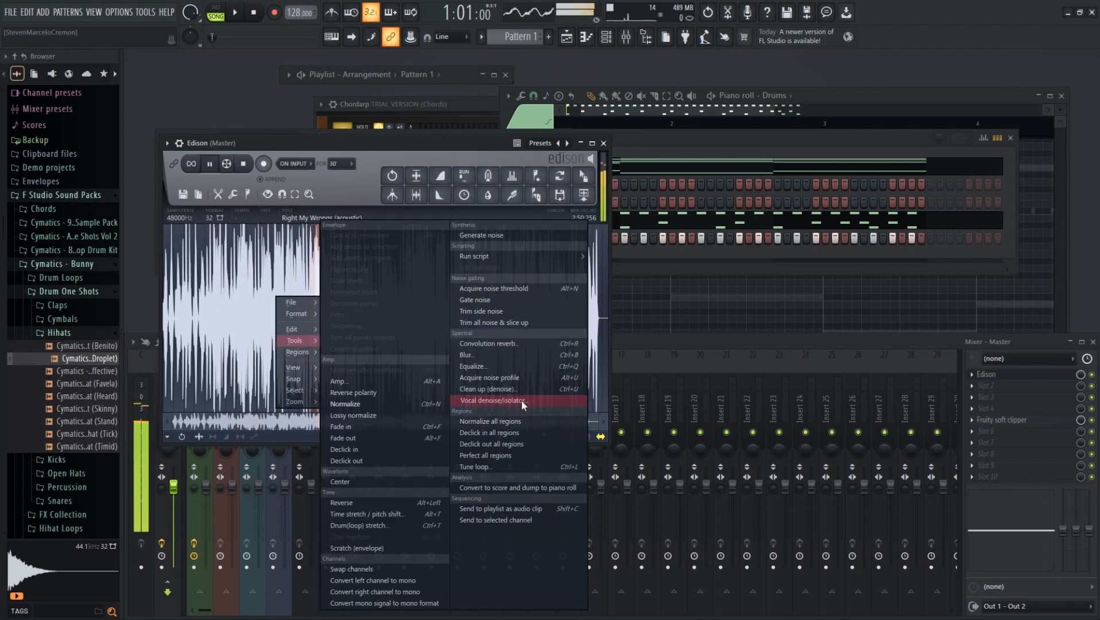
# - Apply Vocal denoise/isolator with Mix at 100 (Vocal) to the 1:34–1:45 selection and play it back
pyautogui.click(498, 399)
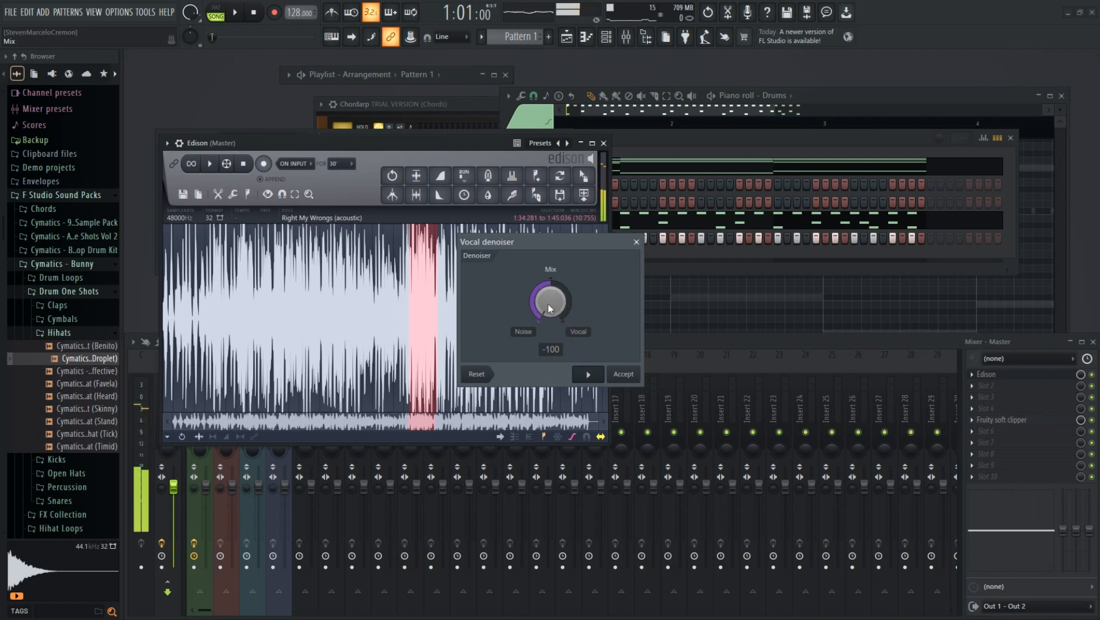
pyautogui.moveTo(550, 302); pyautogui.dragTo(551, 284)
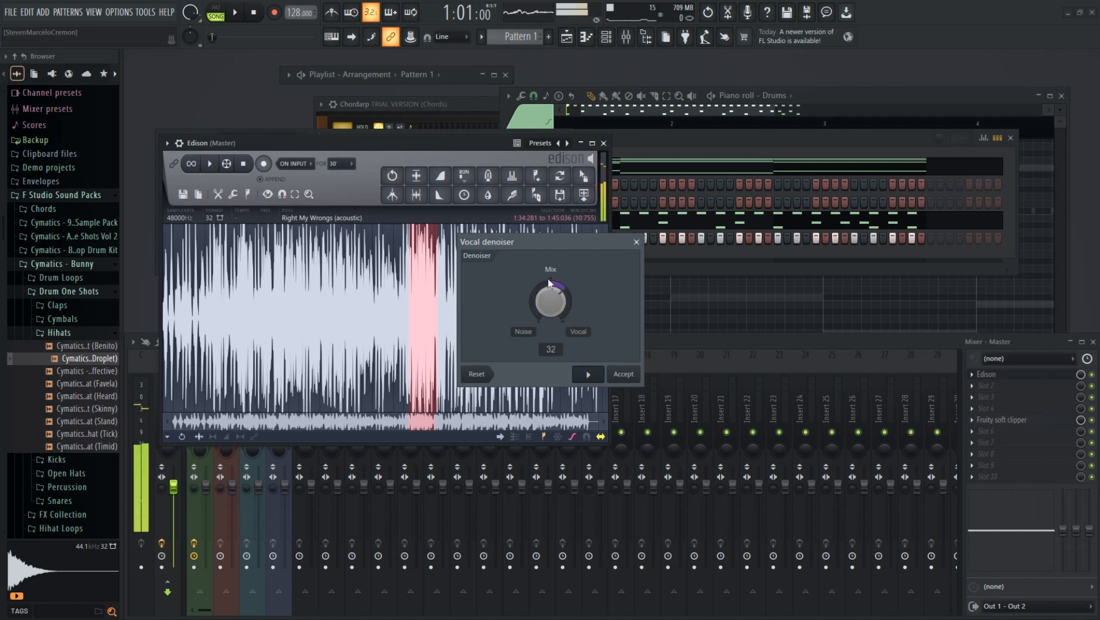
pyautogui.moveTo(550, 295); pyautogui.dragTo(559, 309)
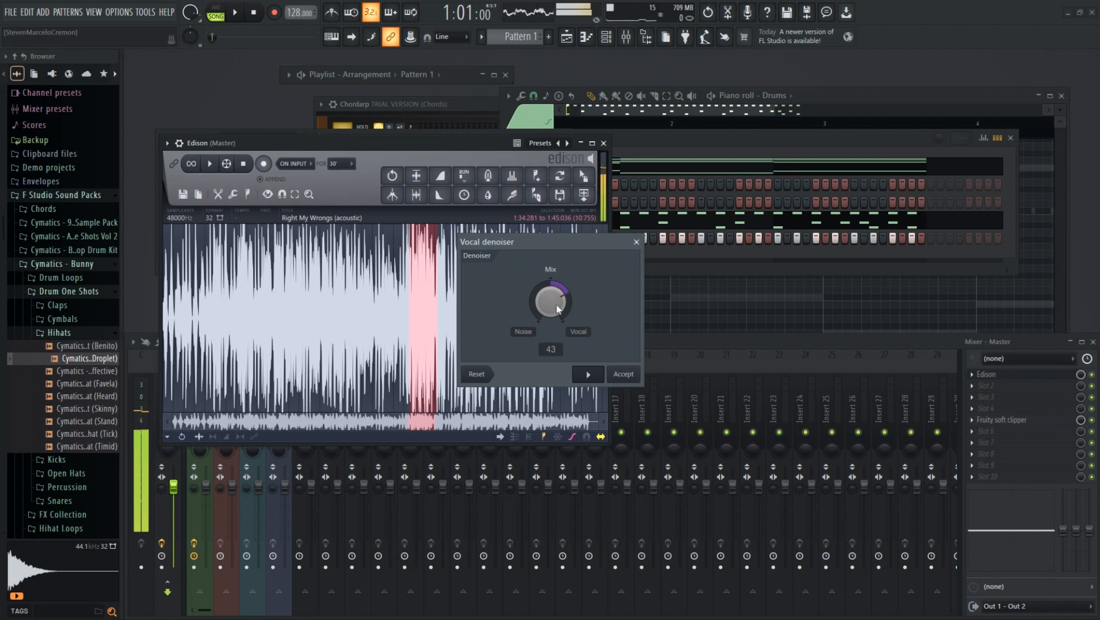
pyautogui.moveTo(551, 302); pyautogui.dragTo(551, 280)
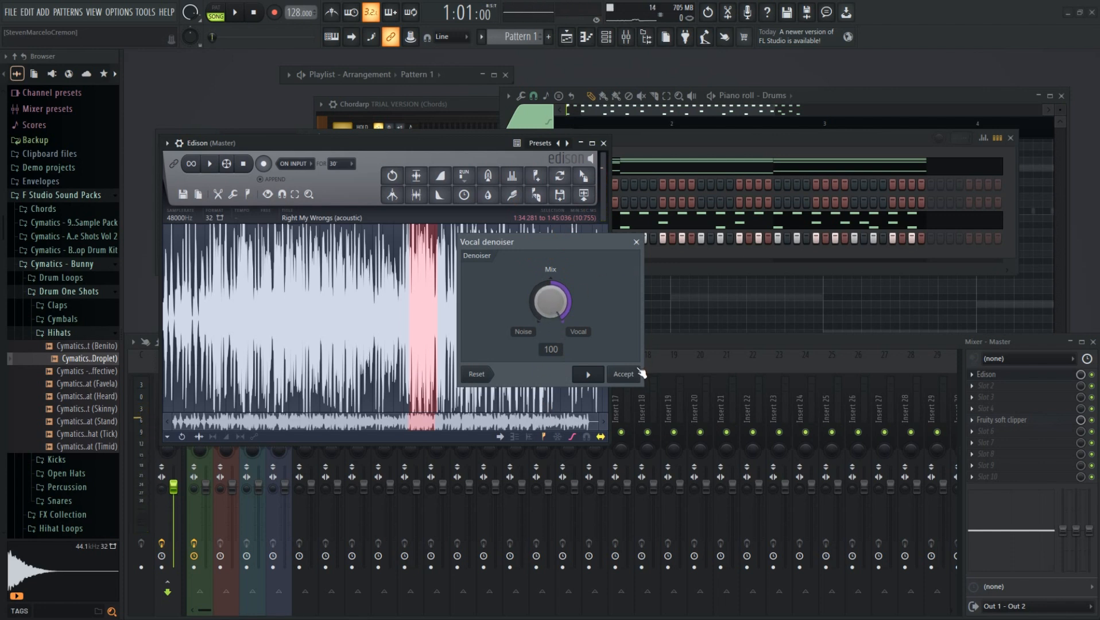
pyautogui.click(624, 375)
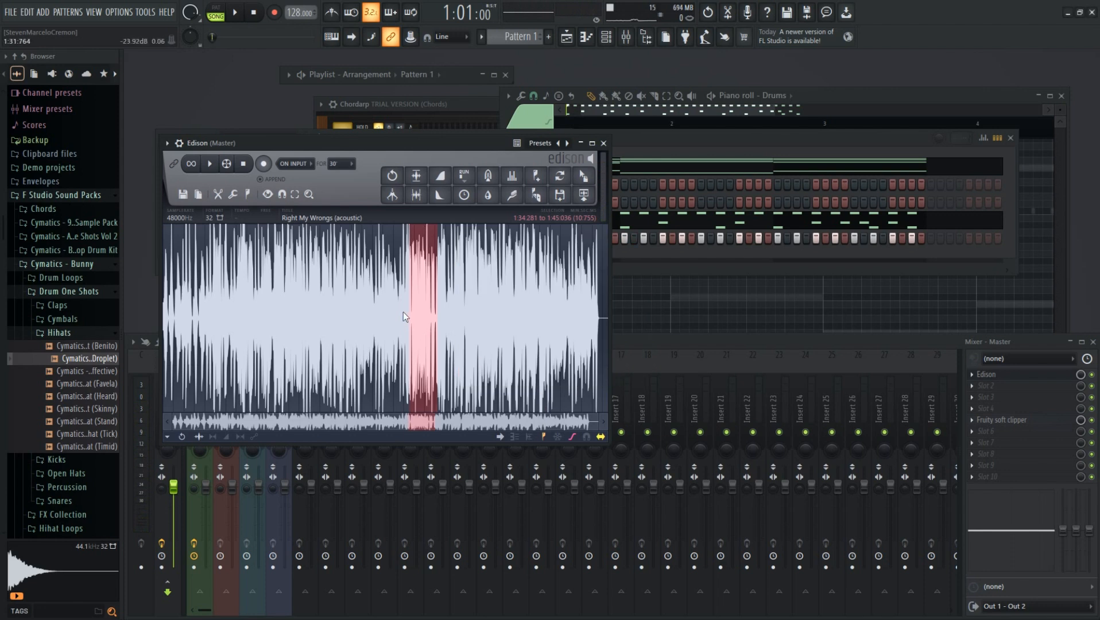
pyautogui.click(209, 163)
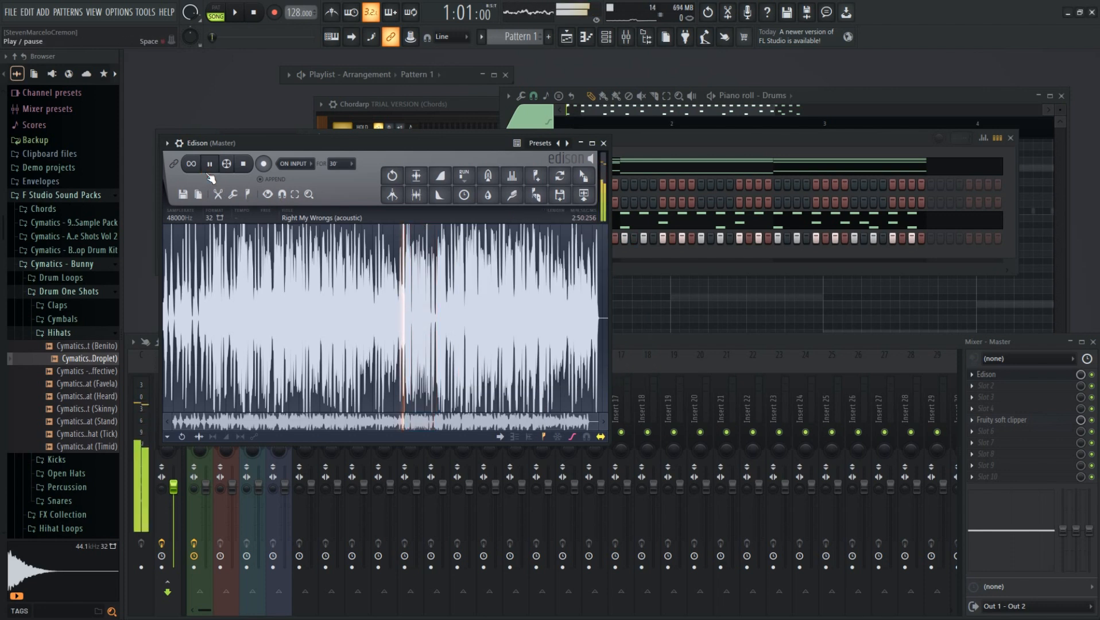